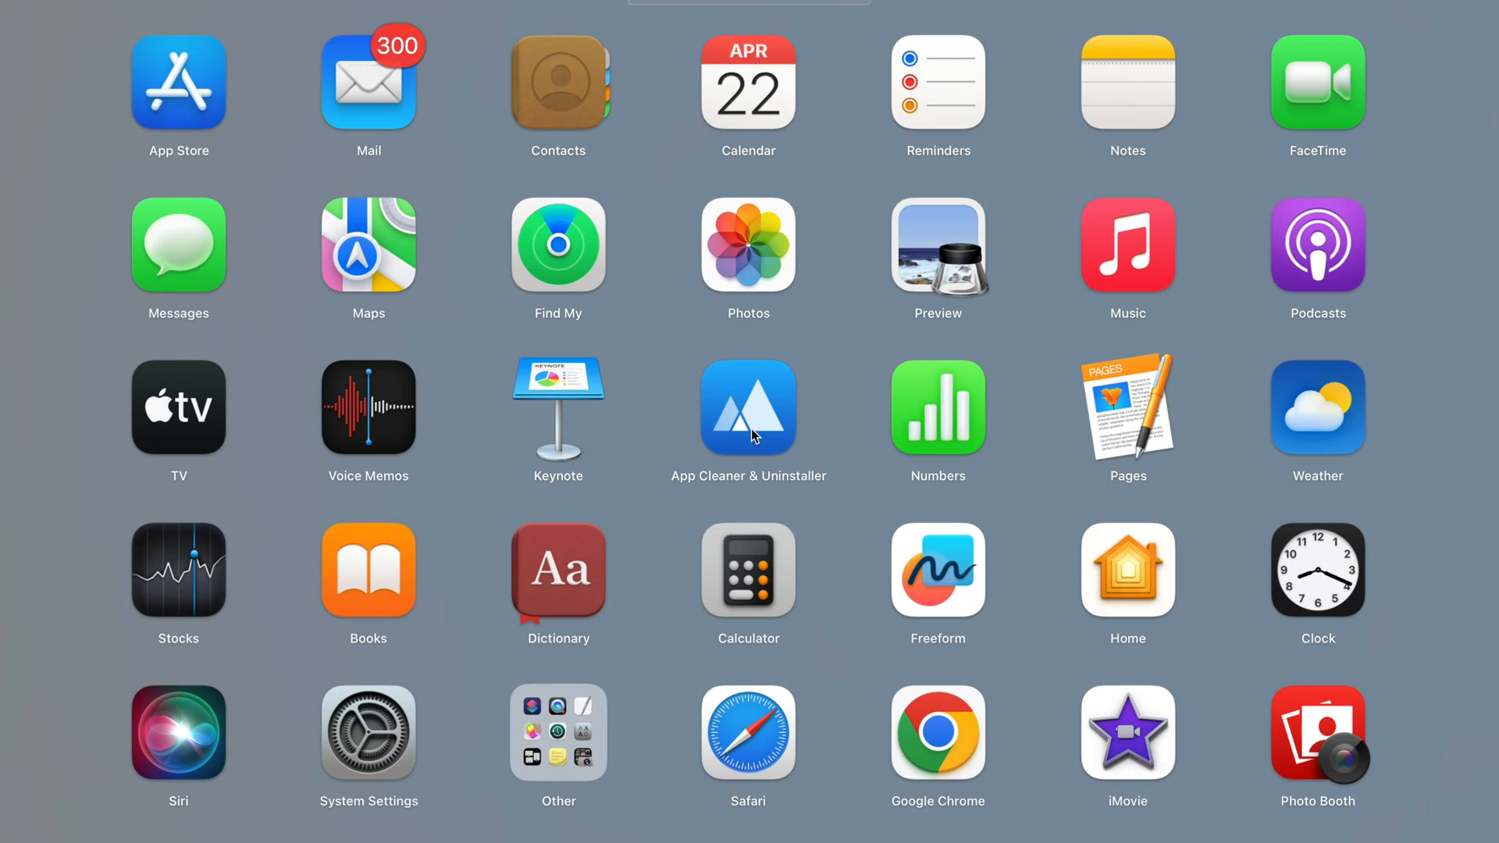
Step: Launch App Cleaner & Uninstaller and enable Display System Applications in General settings
click(748, 407)
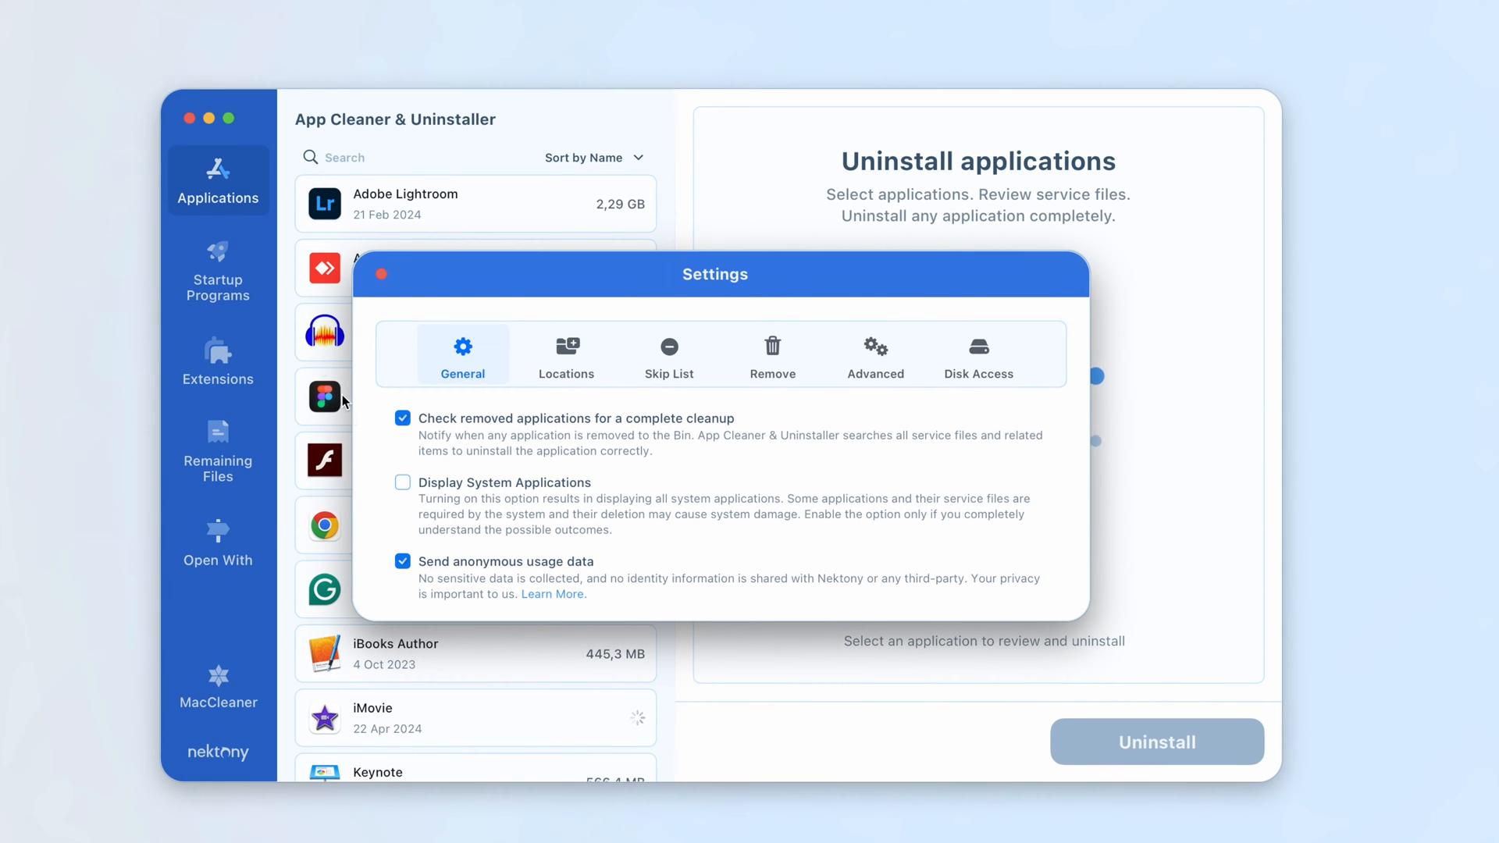
click(402, 482)
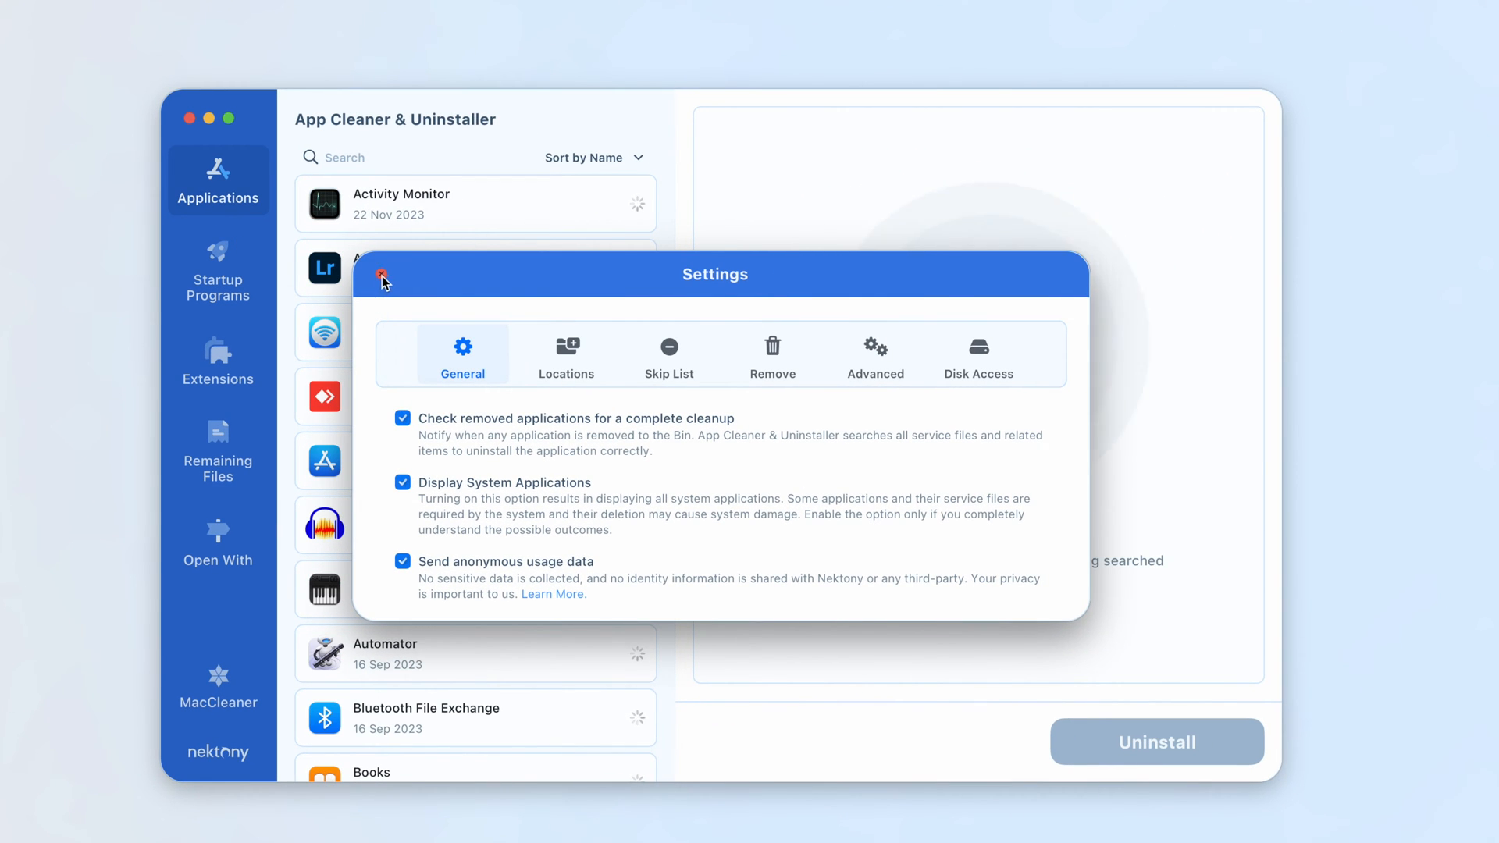
Step: Select Mail in Expert Mode and mark its Caches group, 23 items totaling 3.09 MB
click(381, 281)
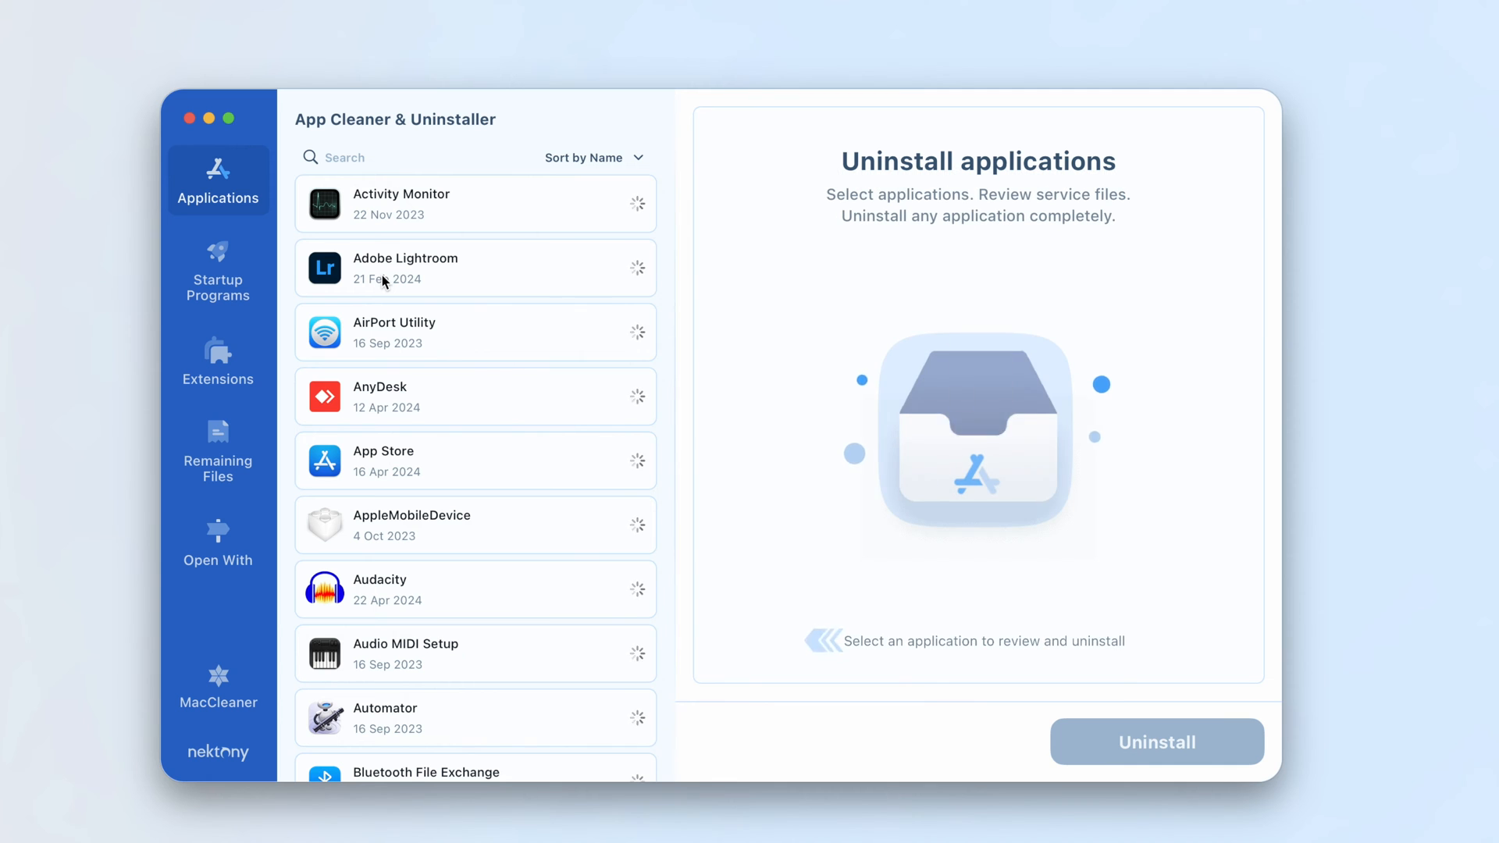
scroll(down, 3)
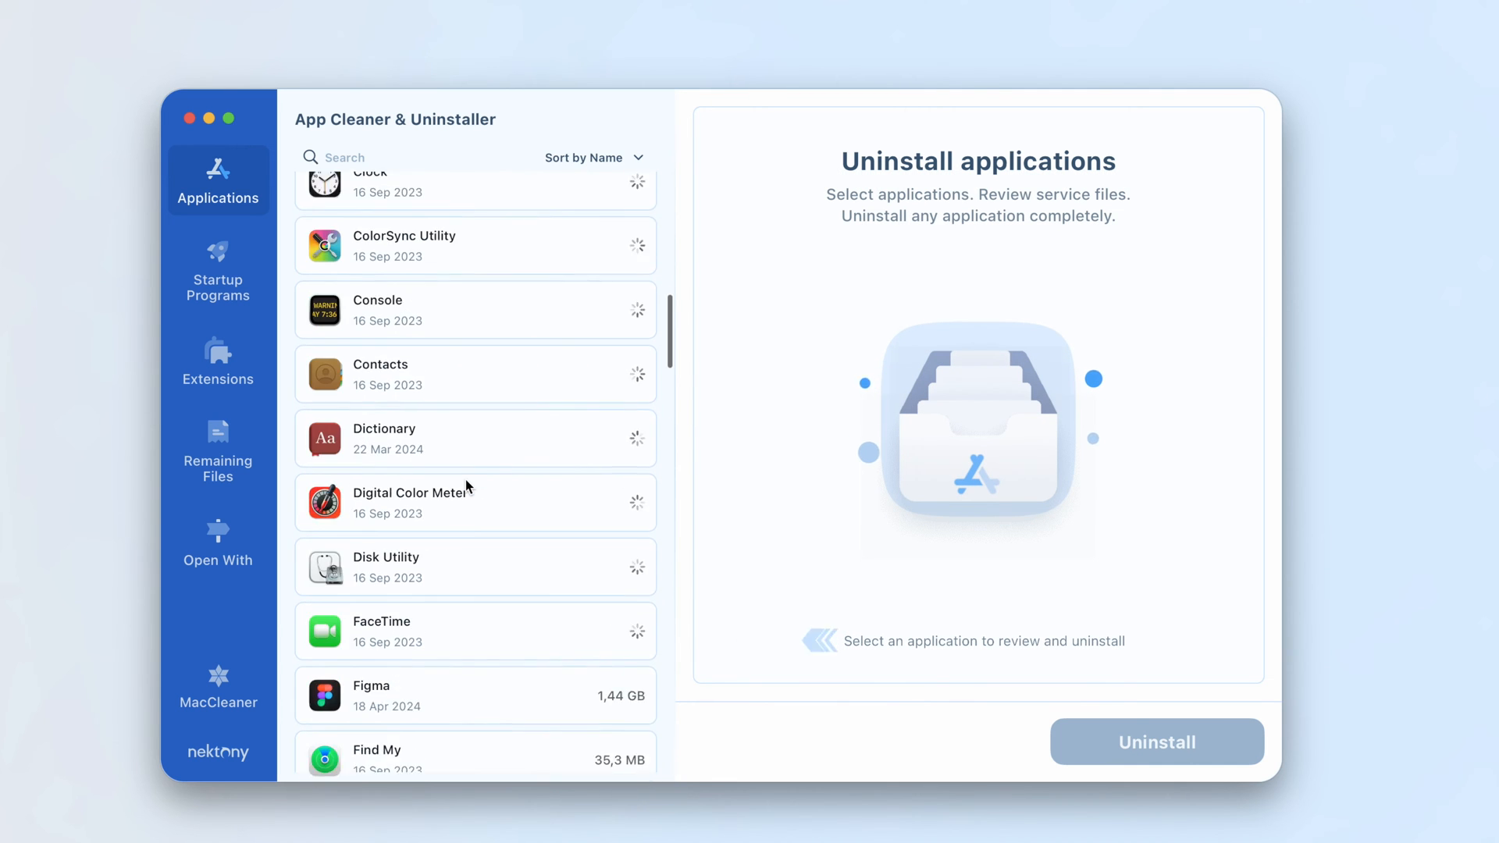
click(383, 685)
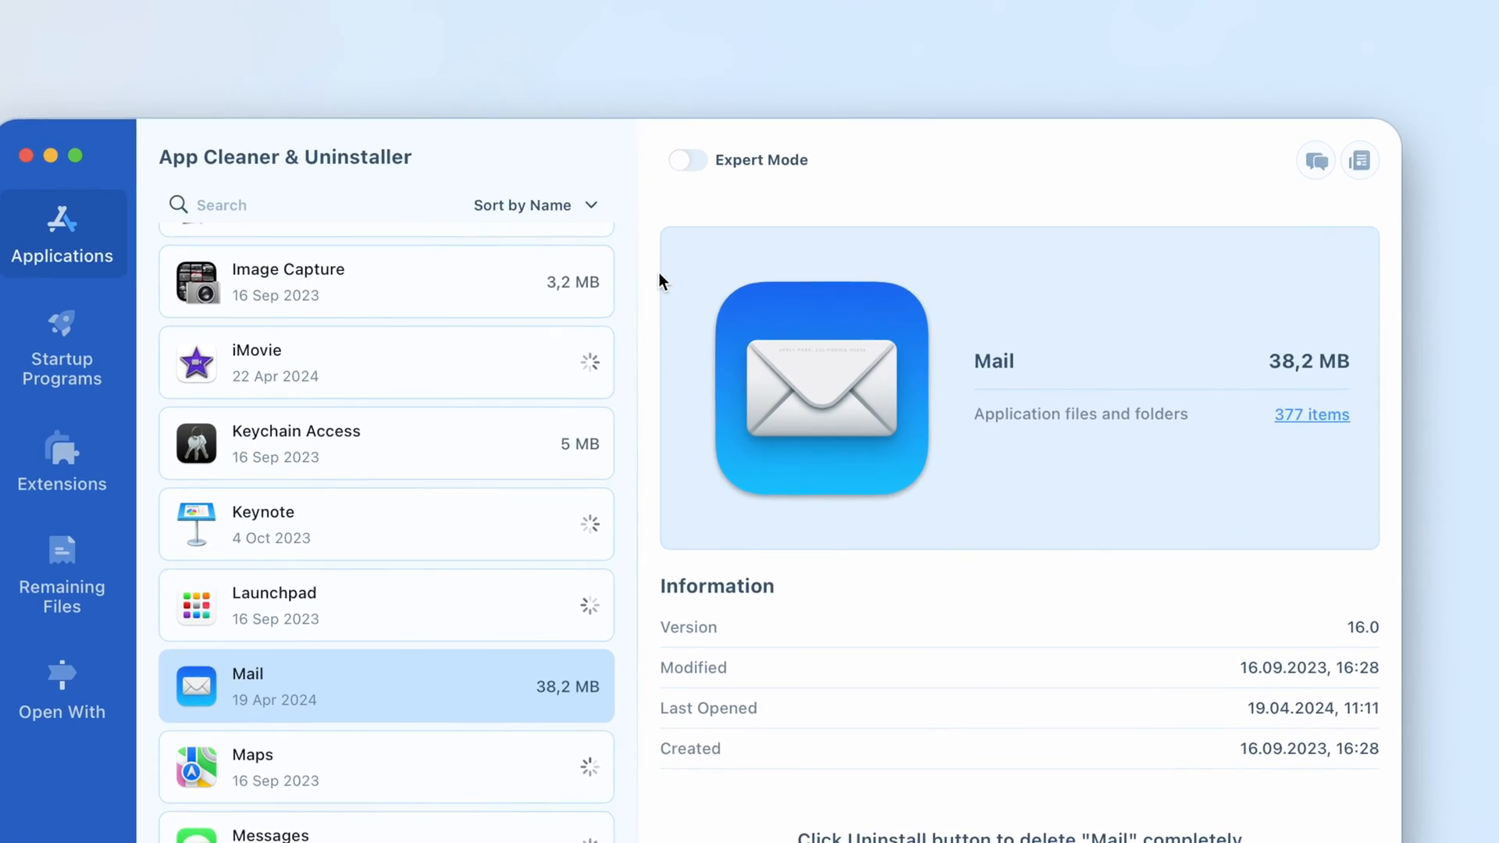
click(686, 159)
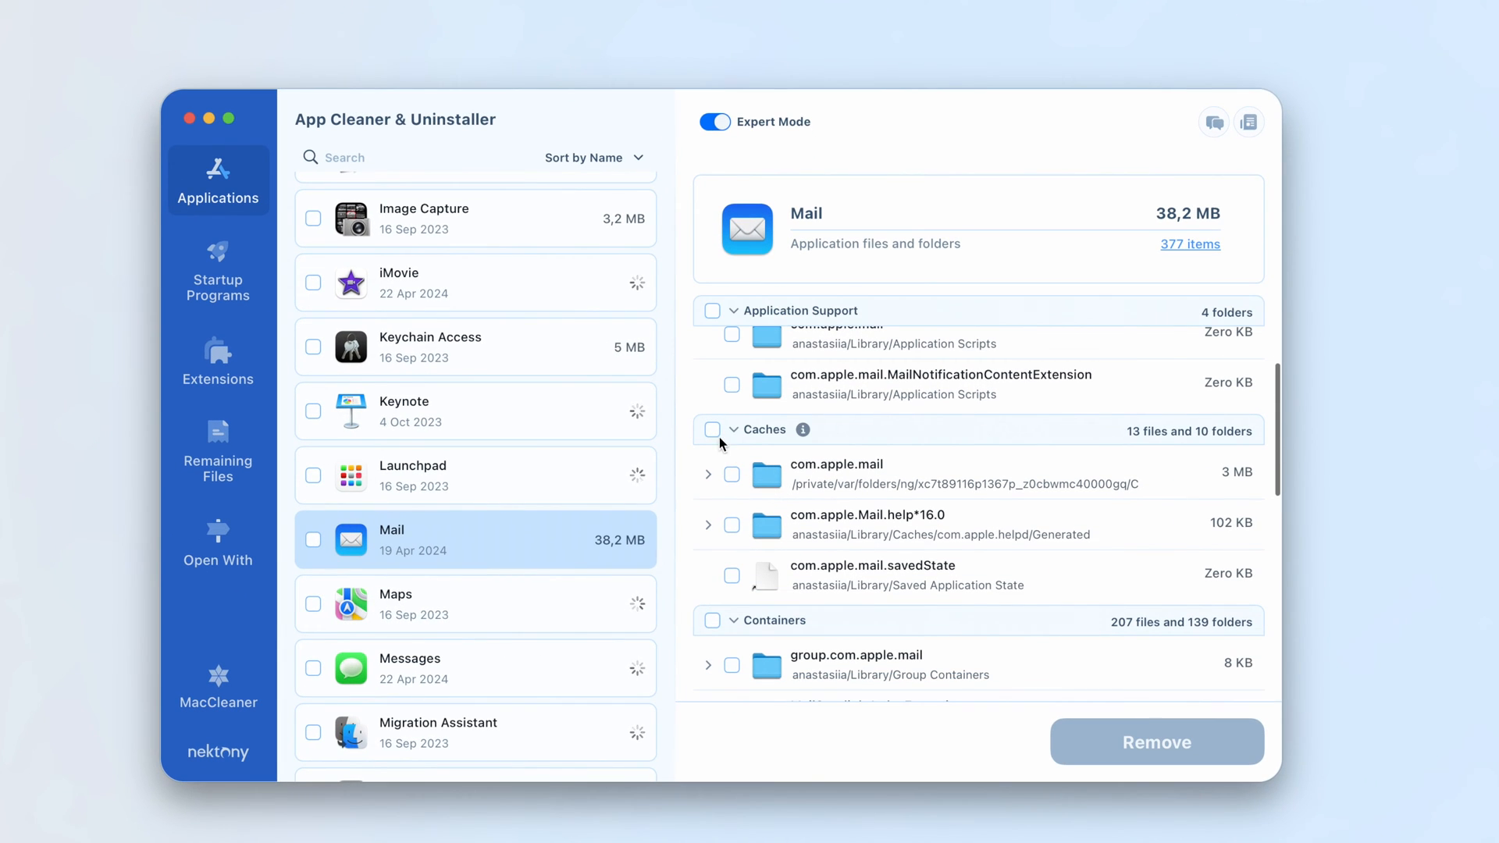
click(712, 429)
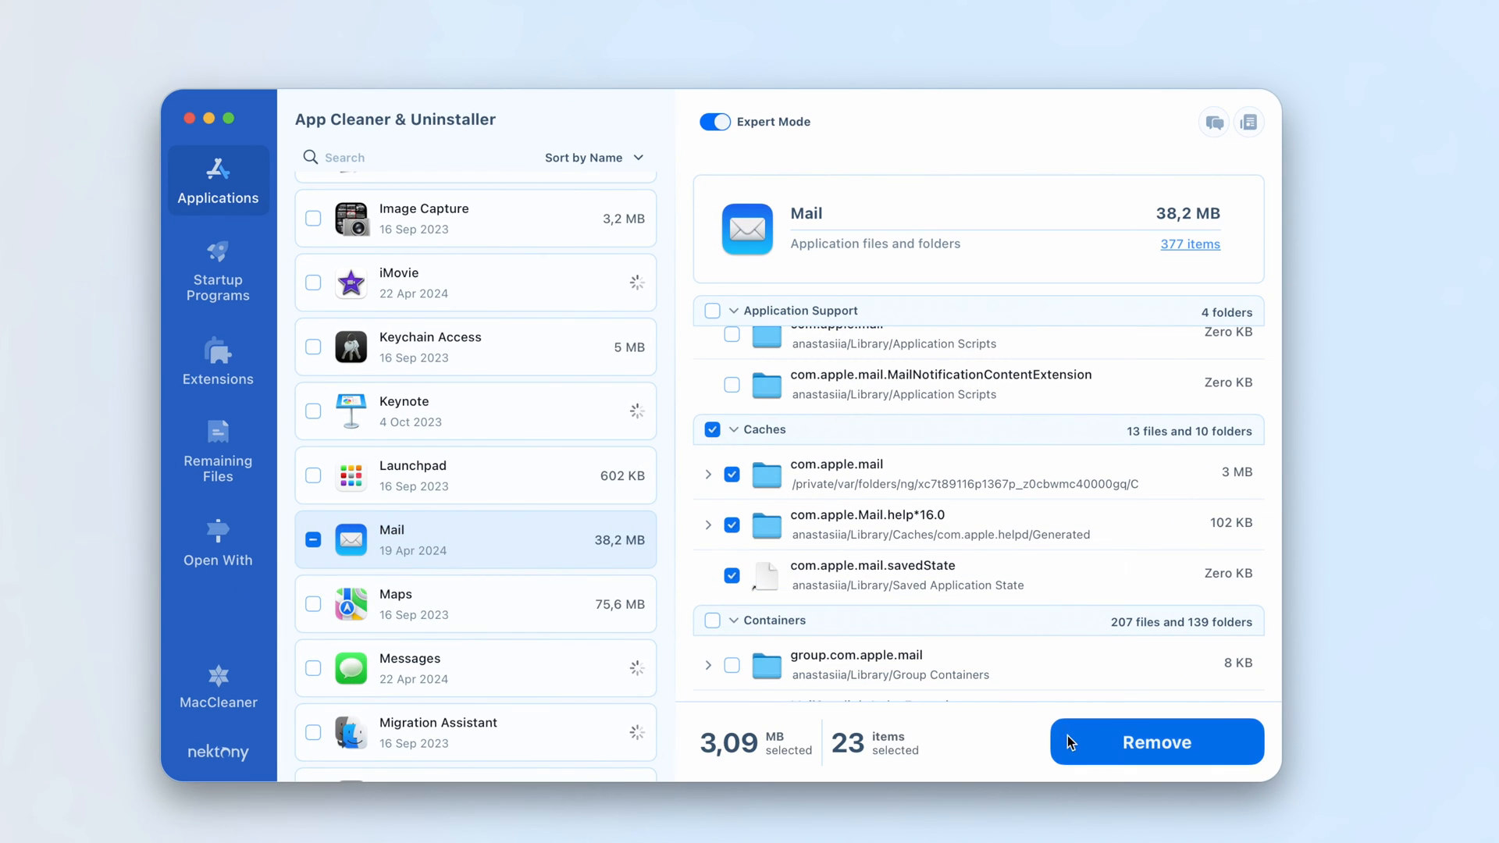
Step: Remove Mail's caches and start Reset Application, staging 371 items (9.46 MB) for confirmation
click(714, 122)
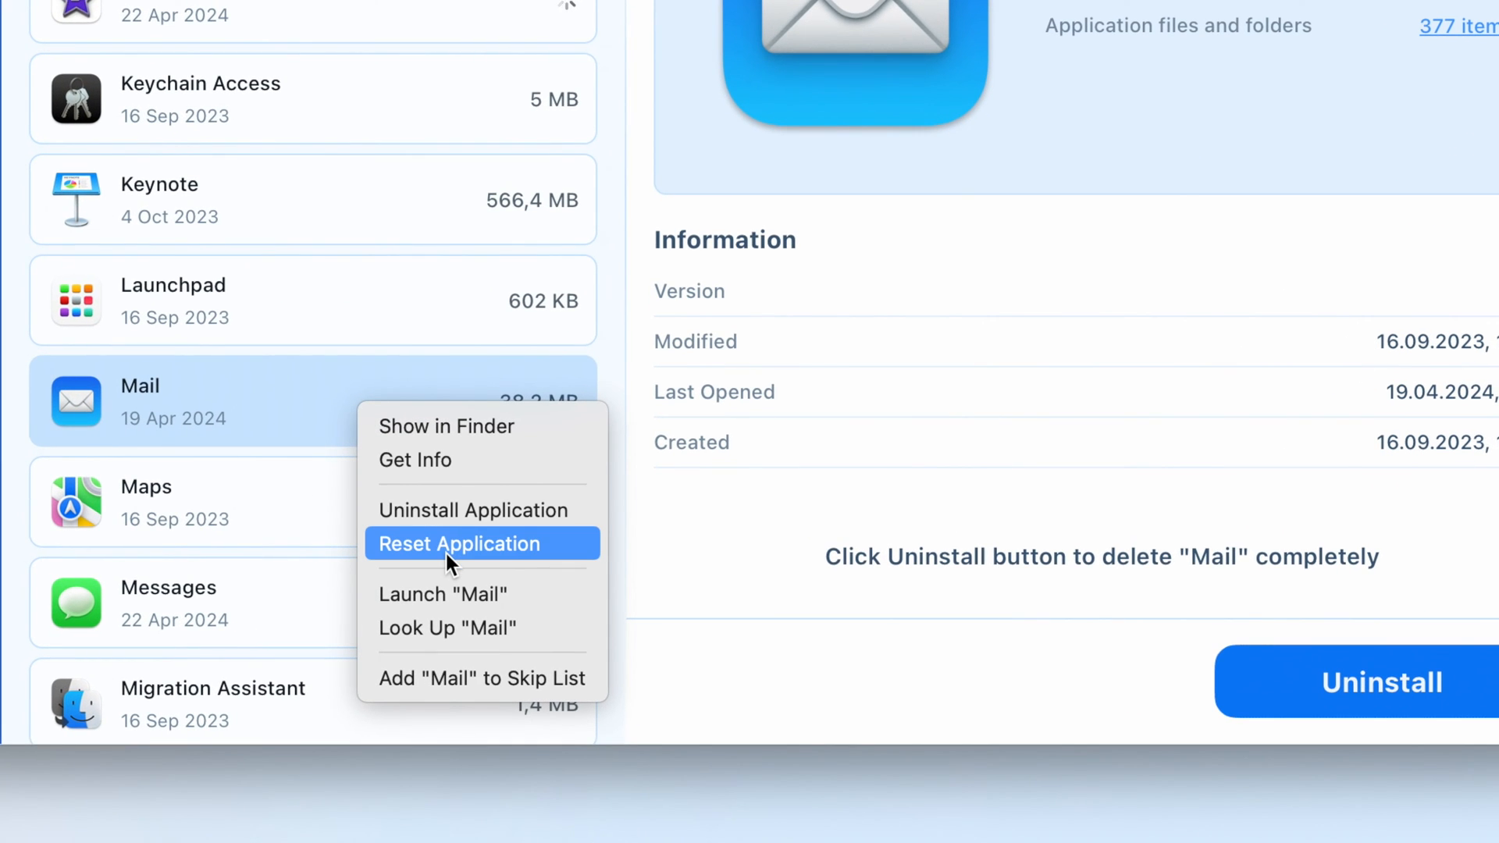
click(459, 543)
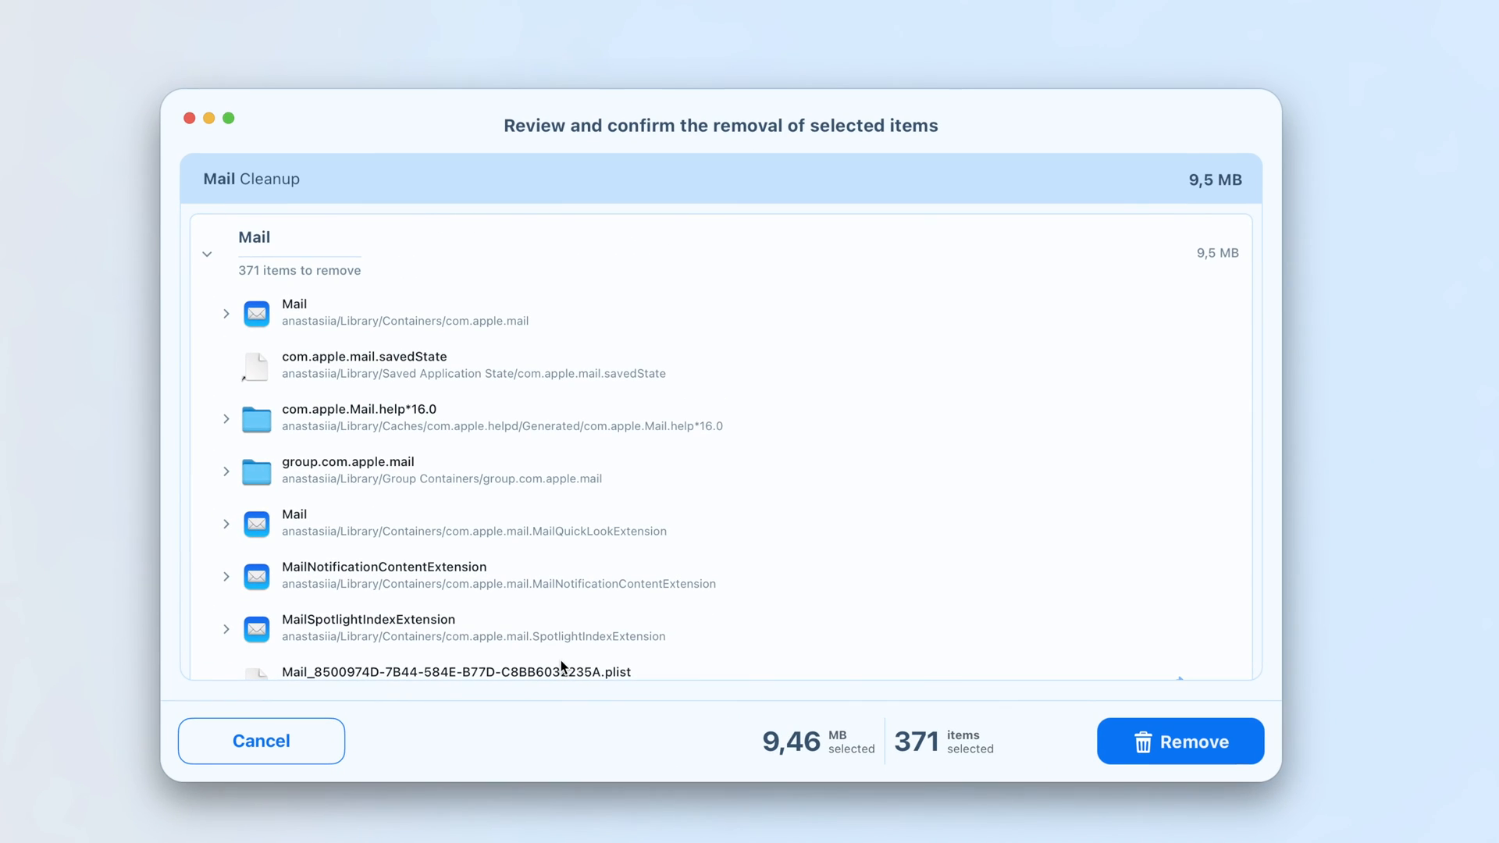